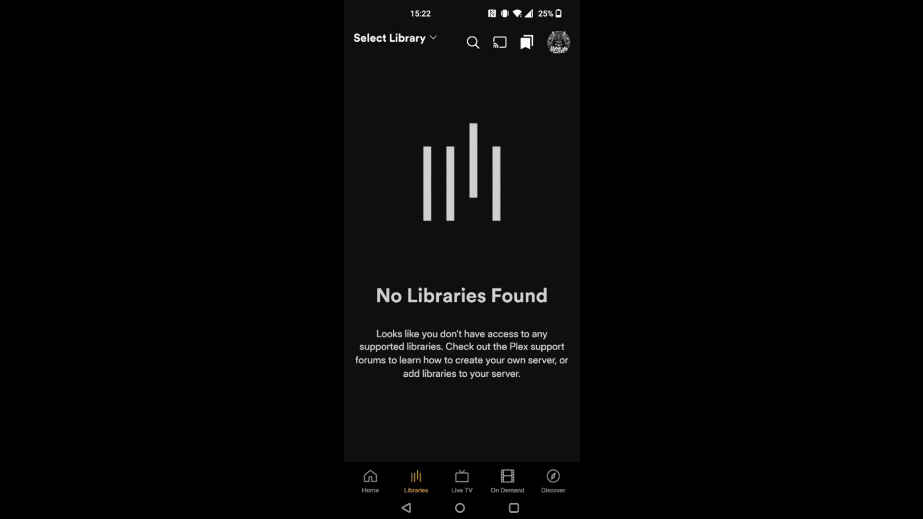
Switch back to Plex via recent apps so Home shows 3D Films and 4K Films
key(recent_apps)
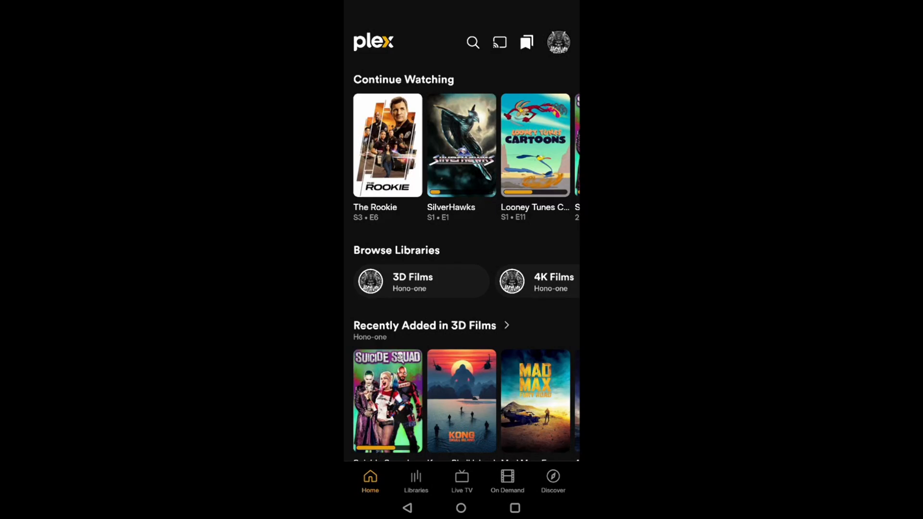
Open the account menu from the profile avatar at the top right
click(556, 42)
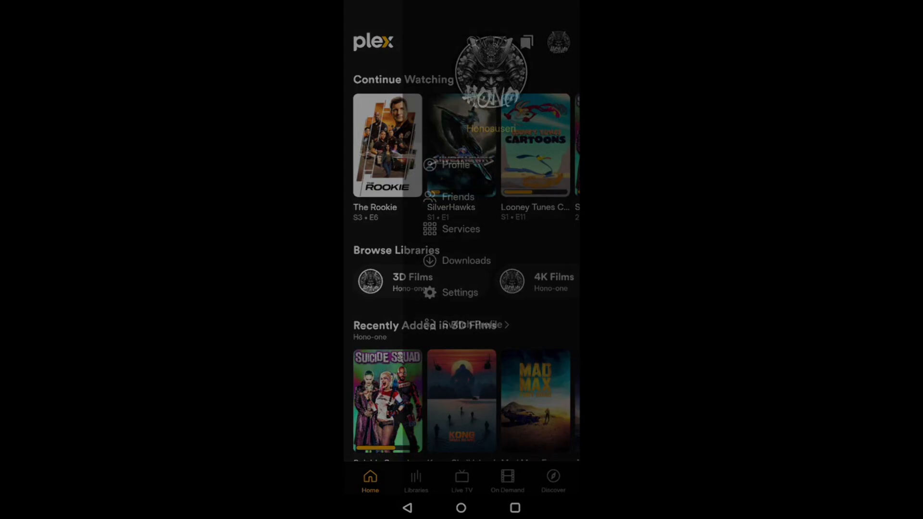
Open Settings from the account menu, review it, and return to Home
click(557, 41)
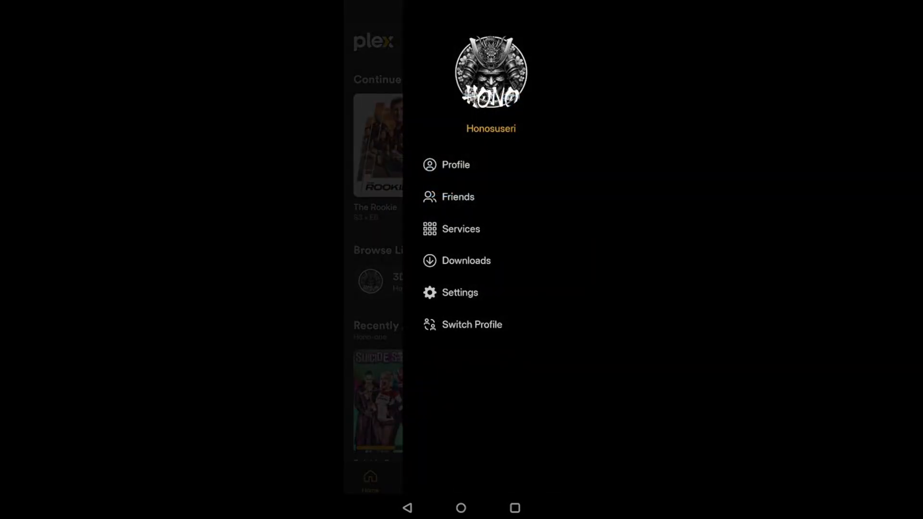
click(460, 293)
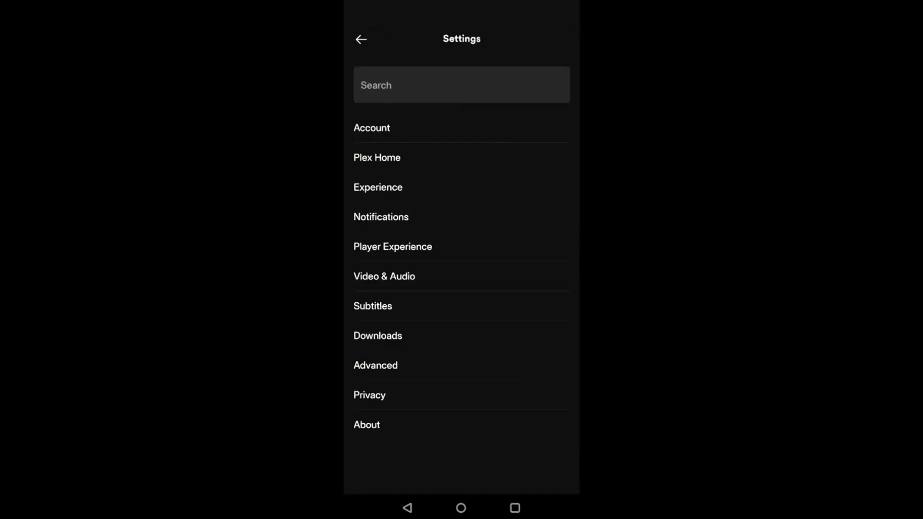
click(372, 128)
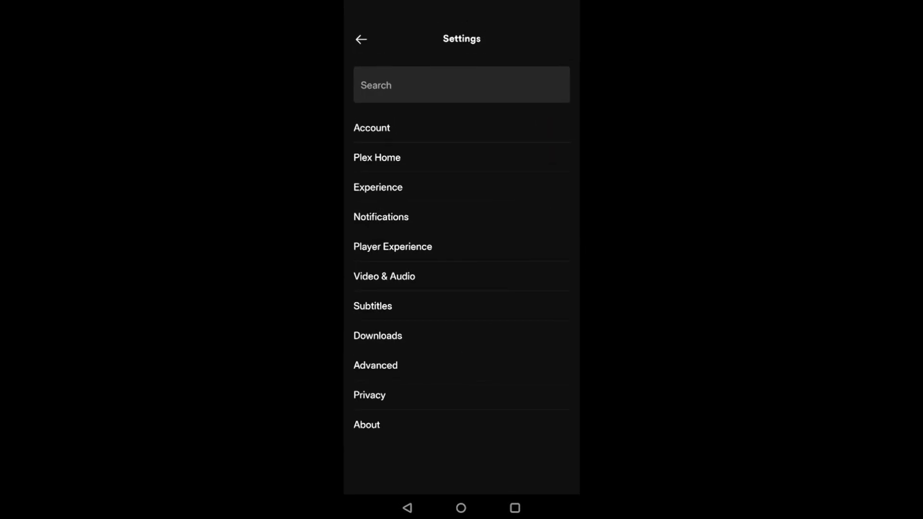
click(361, 38)
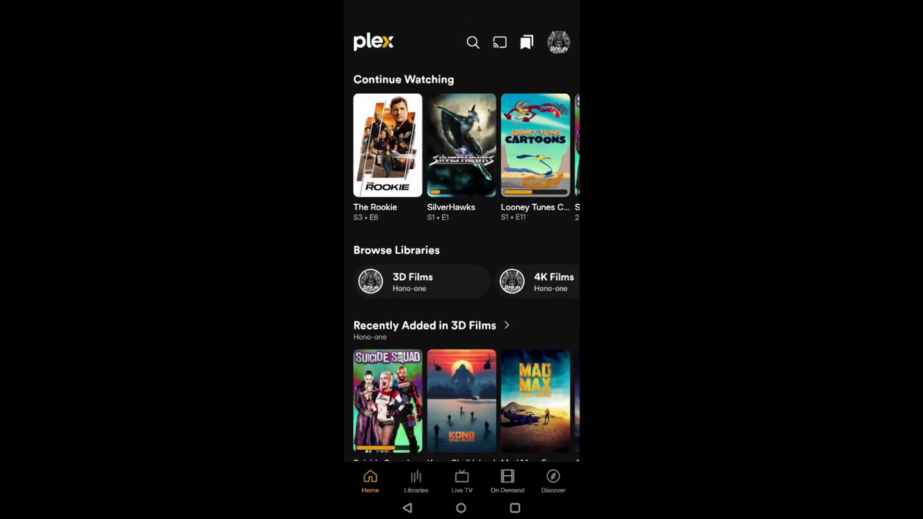